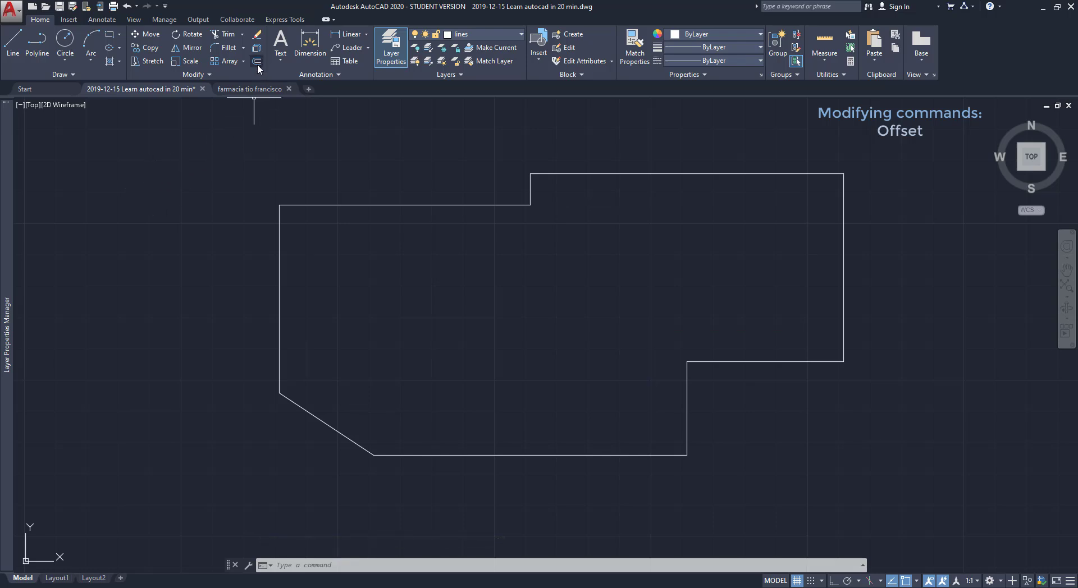
- Start Offset and select the irregular closed outline as the object to copy in parallel
{"action": "left_click", "coordinate": [256, 61]}
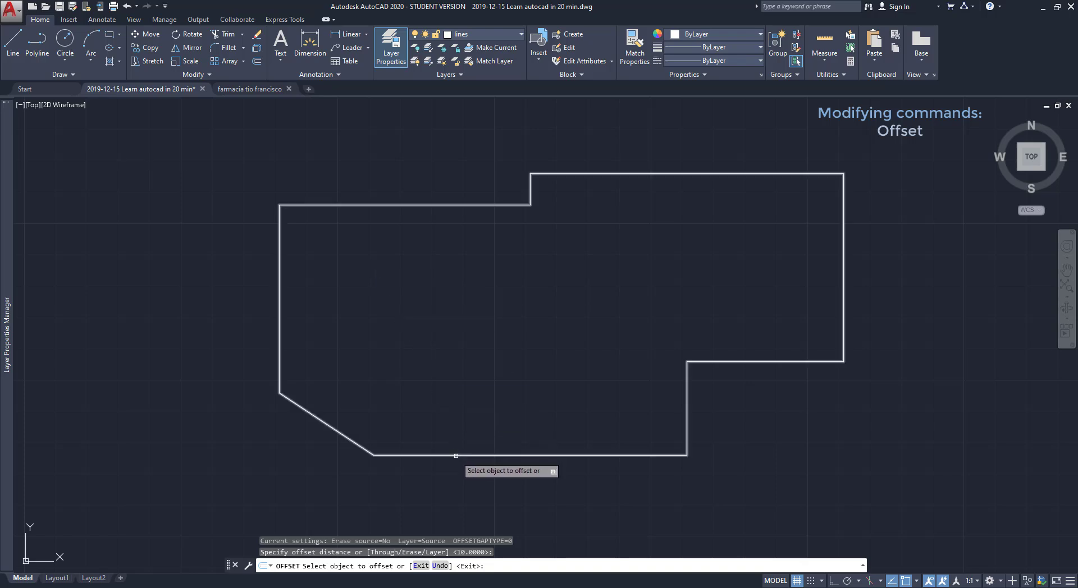
{"action": "left_click", "coordinate": [454, 455]}
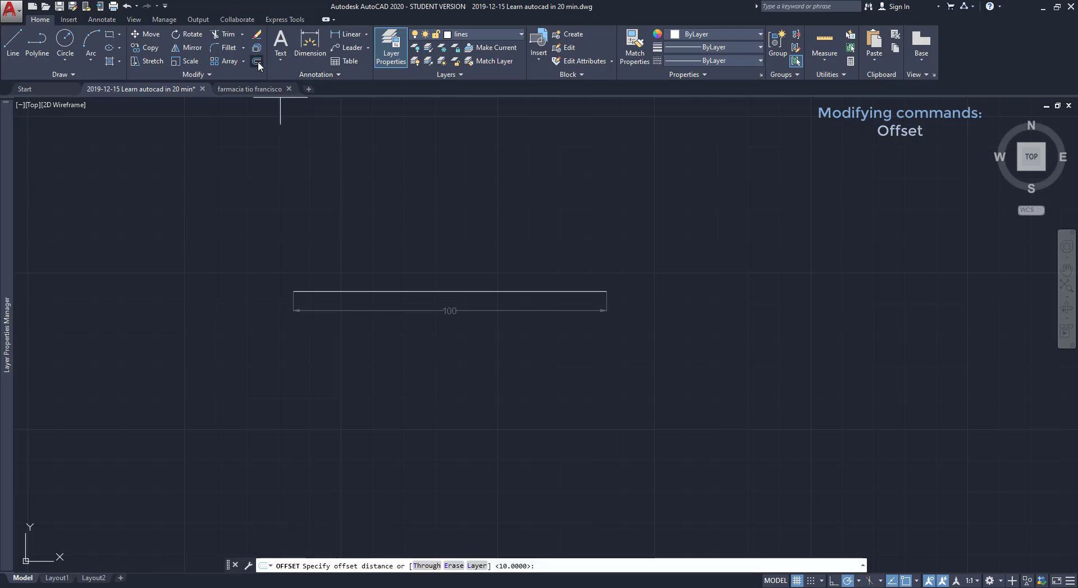
- Accept the default offset distance and offset the 100-unit horizontal line
{"action": "key", "text": "enter"}
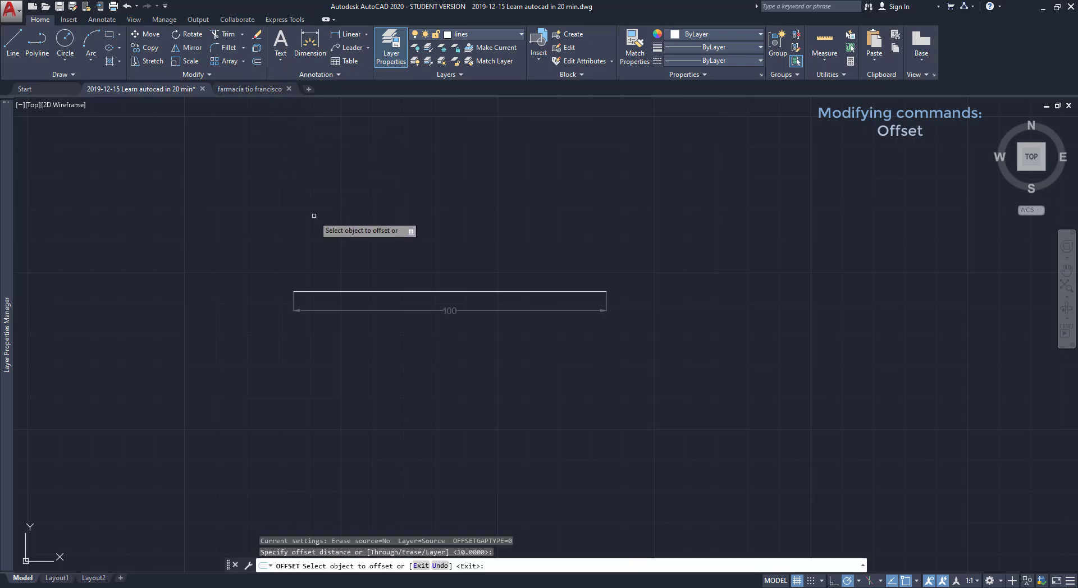
{"action": "left_click", "coordinate": [448, 287]}
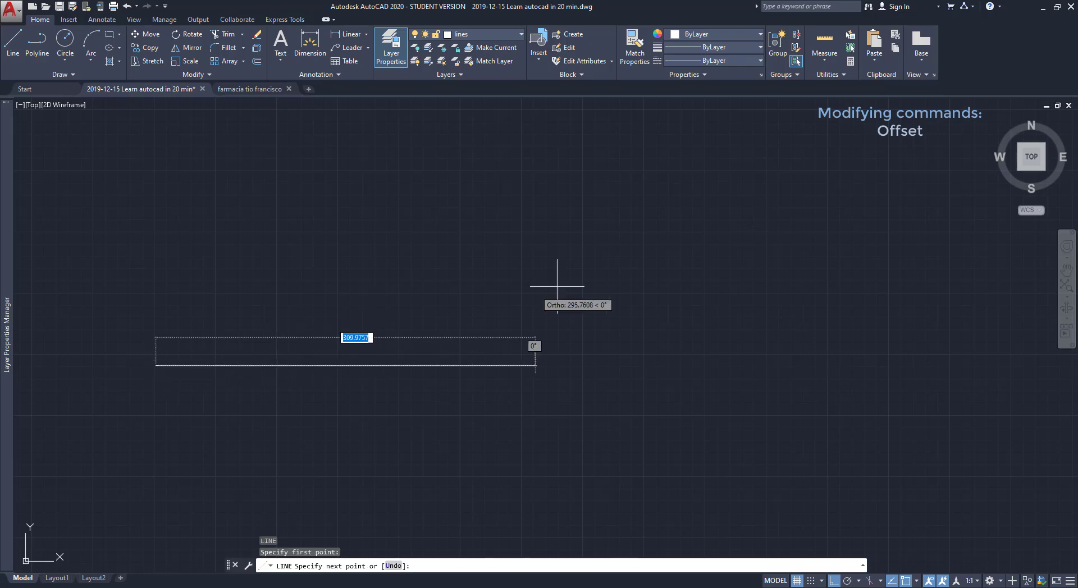
{"action": "mouse_move", "coordinate": [636, 288]}
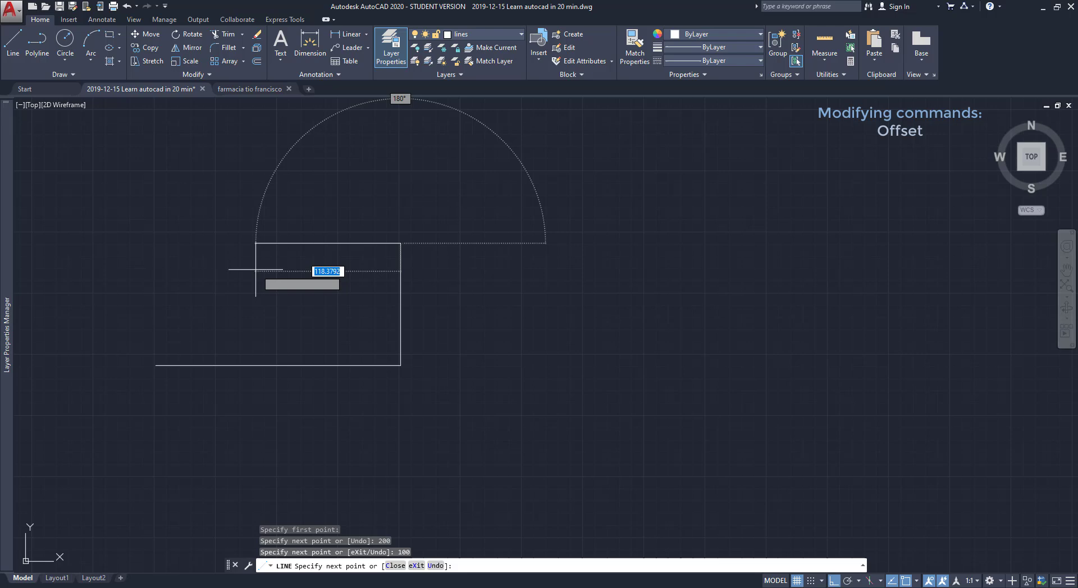
- Enter the 200-unit side and finish the 200 by 100 rectangle made of separate lines
{"action": "type", "text": "200"}
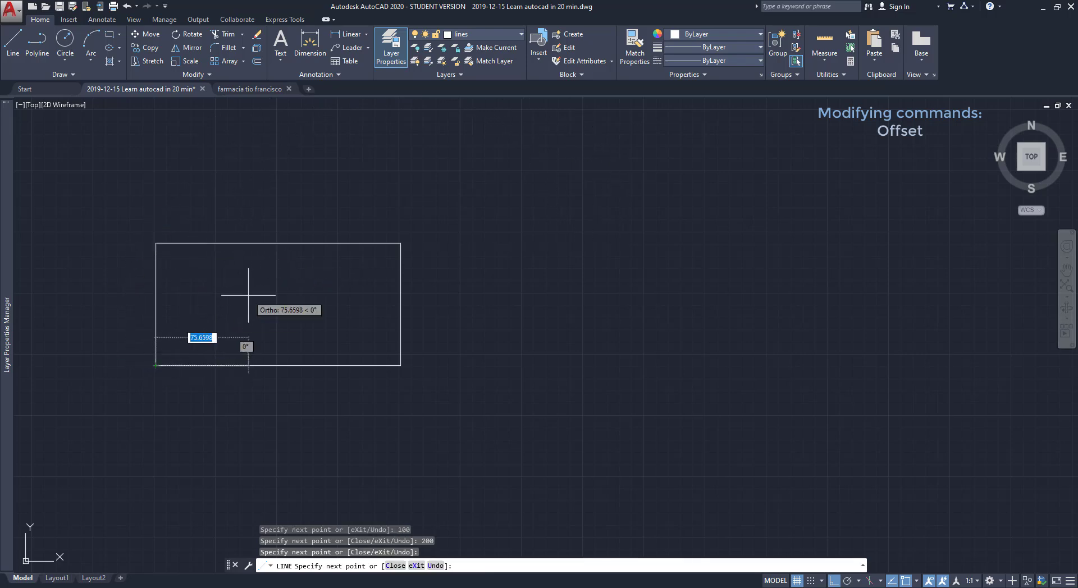
{"action": "key", "text": "Escape"}
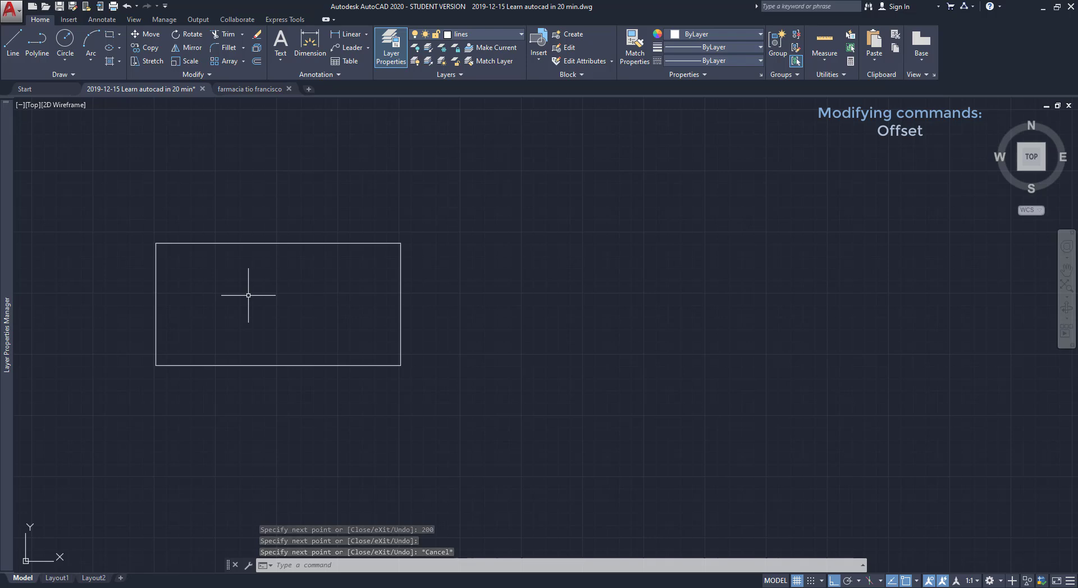
- Run Offset (O) and select a rectangle edge to copy just inside the bottom
{"action": "type", "text": "O"}
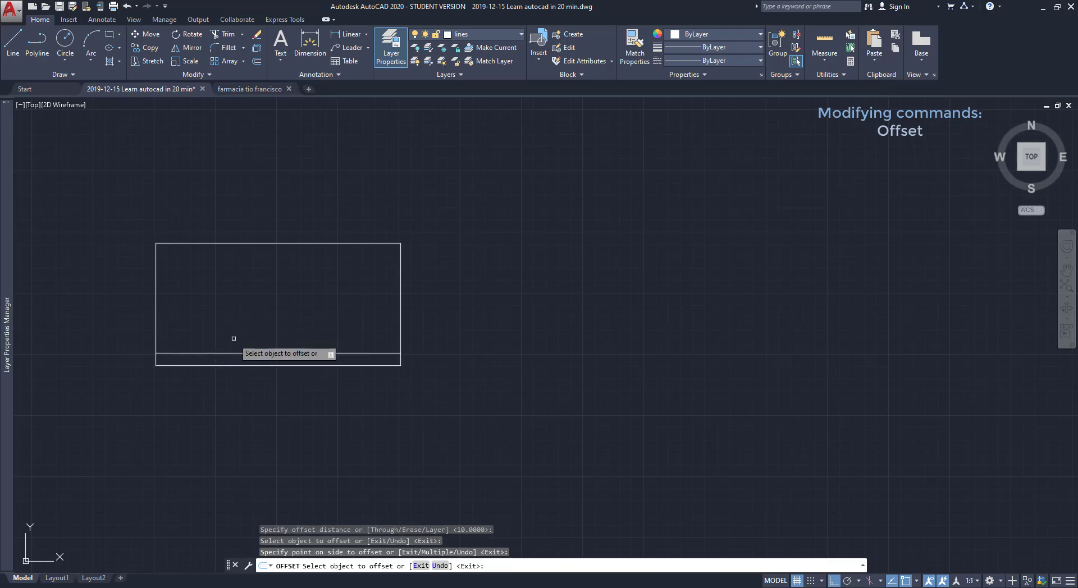
{"action": "left_click", "coordinate": [399, 302]}
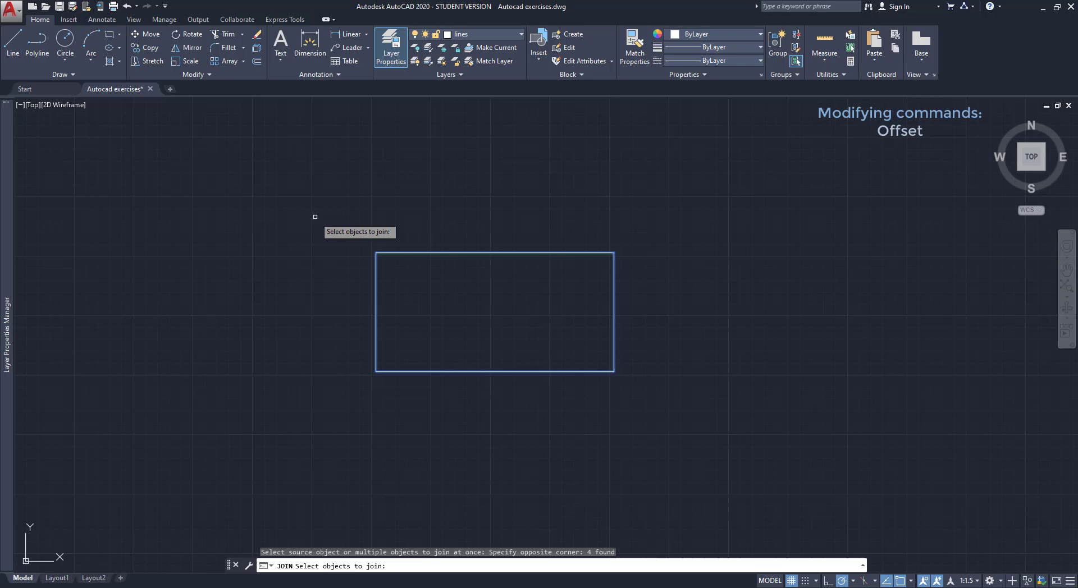
- Confirm joining the rectangle's four lines into one object
{"action": "key", "text": "enter"}
{"action": "type", "text": "25"}
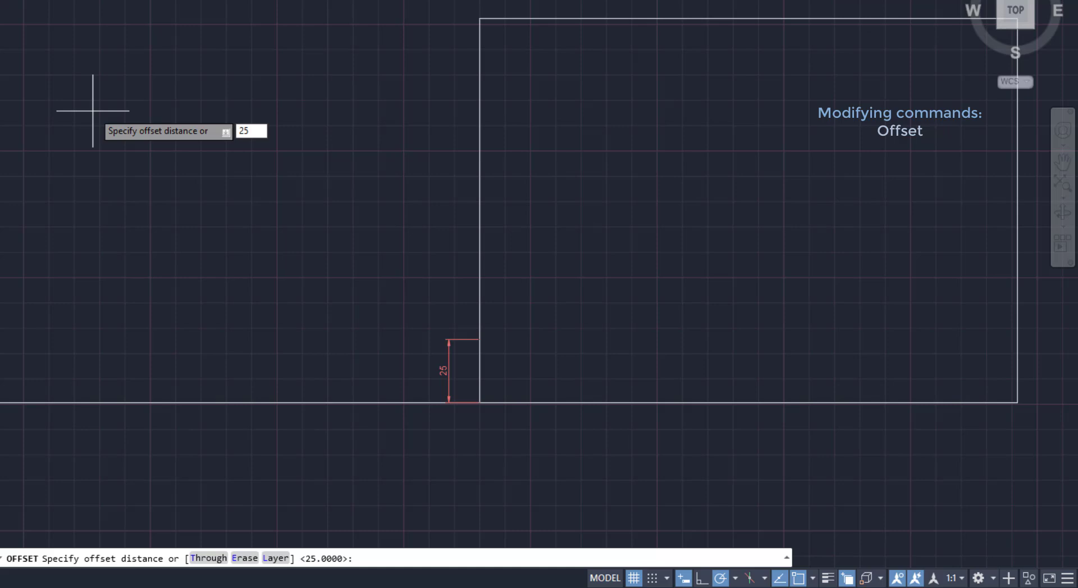
- Confirm the 25-unit offset distance for the stack of parallel lines
{"action": "key", "text": "enter"}
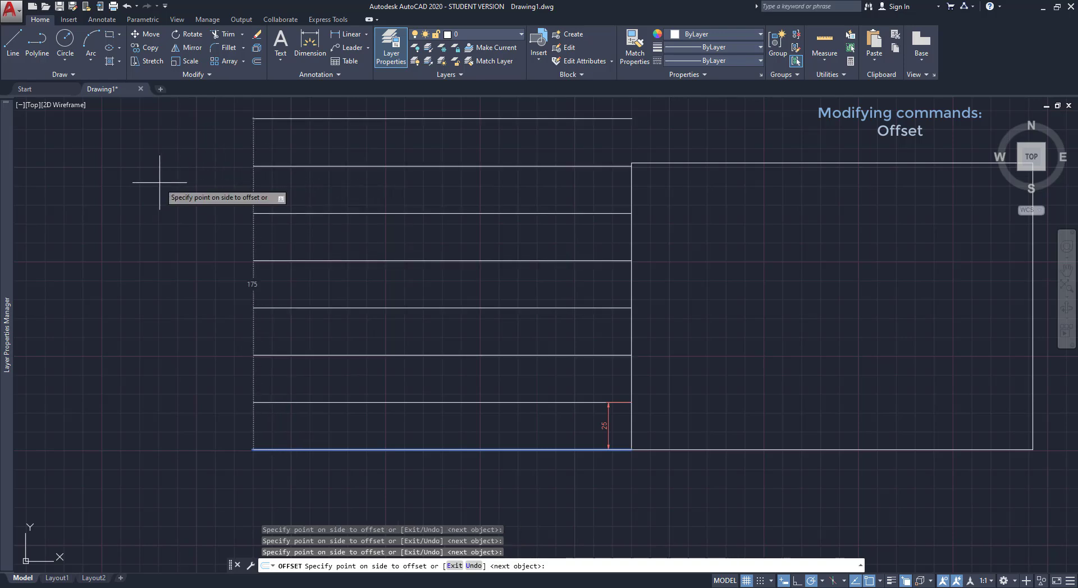
{"action": "mouse_move", "coordinate": [188, 165]}
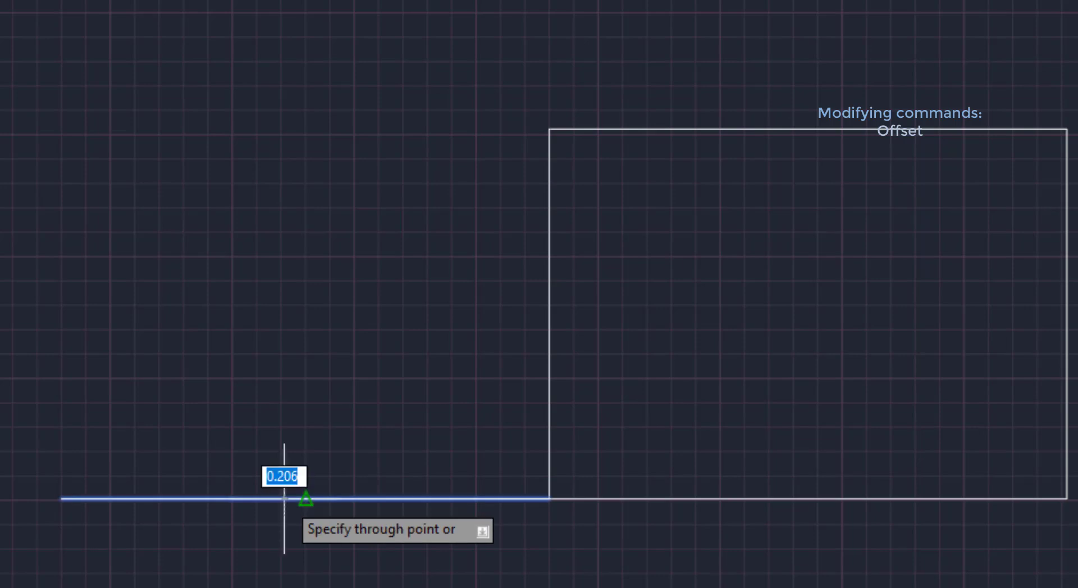
{"action": "mouse_move", "coordinate": [525, 128]}
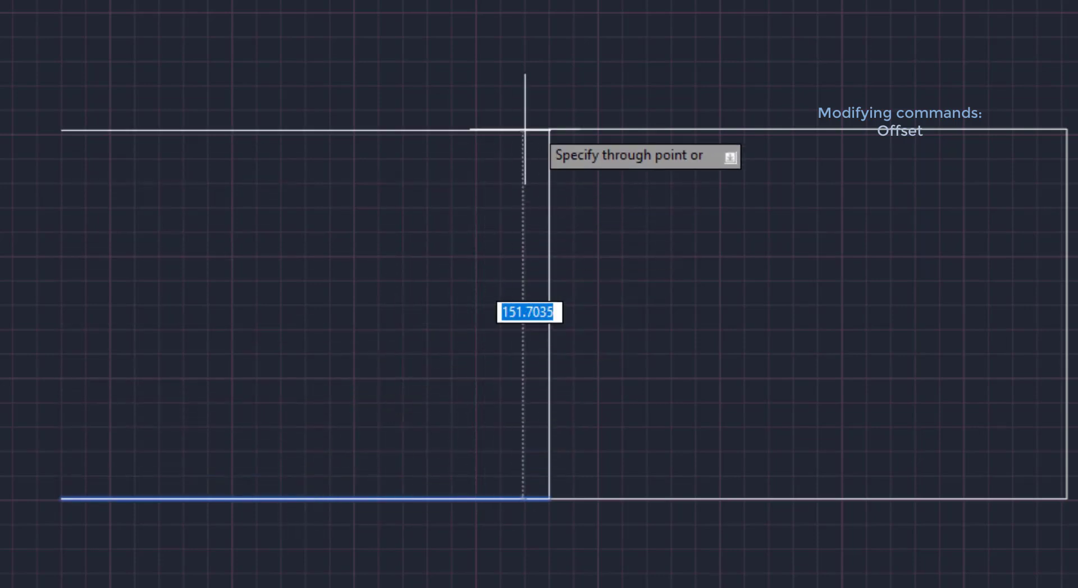
{"action": "mouse_move", "coordinate": [550, 128]}
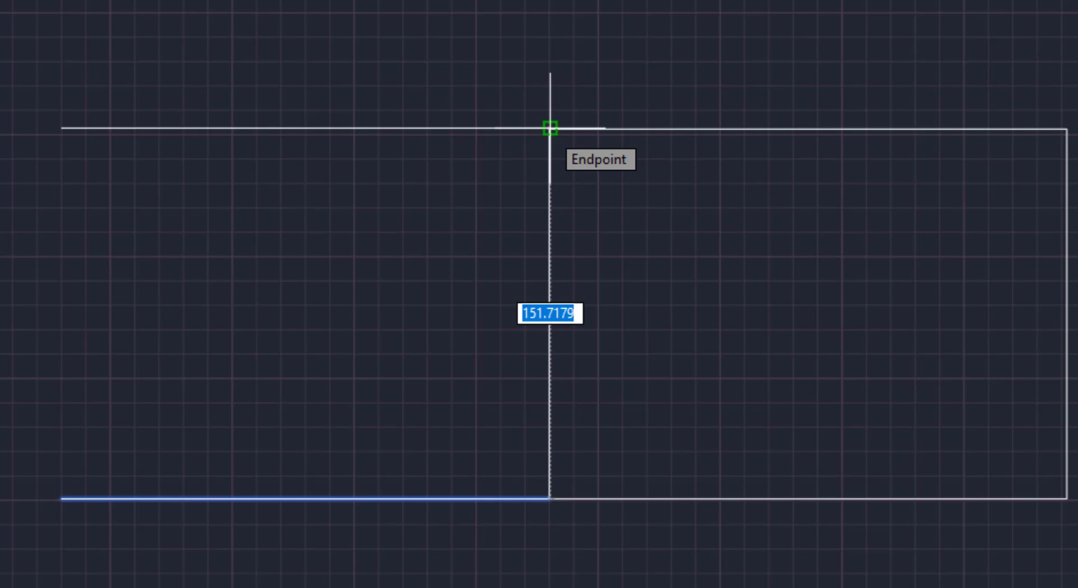
- Place the offset copy of the base line through the rectangle's top-left corner
{"action": "left_click", "coordinate": [550, 128]}
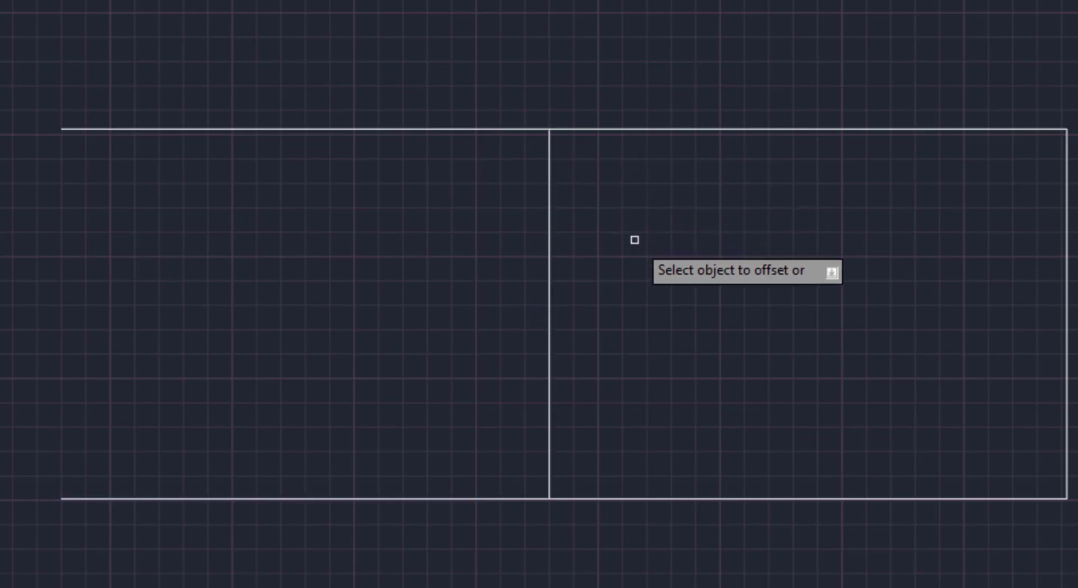